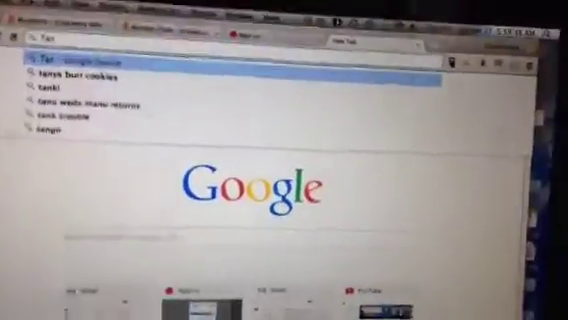
{"action": "type", "text": "Tampermonkey"}
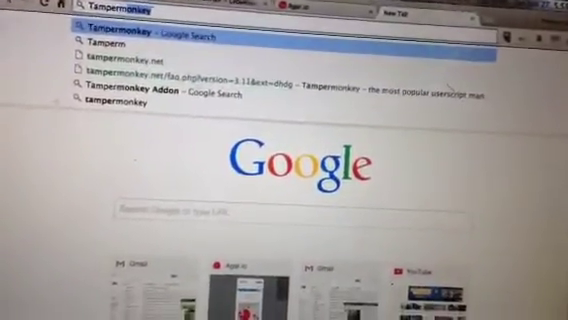